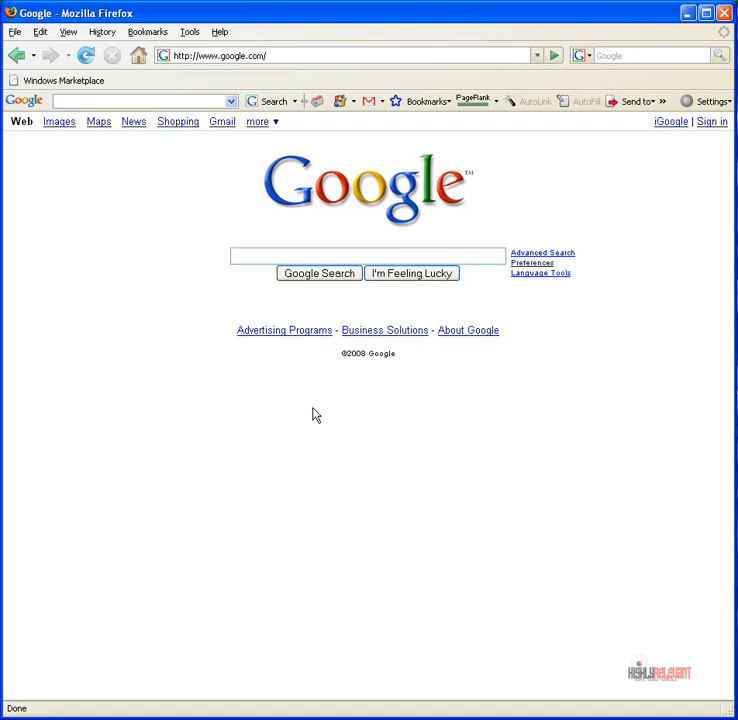
# Step: Search Google for 'save marriage' and scroll through the roughly 883,000 results
pyautogui.click(367, 256)
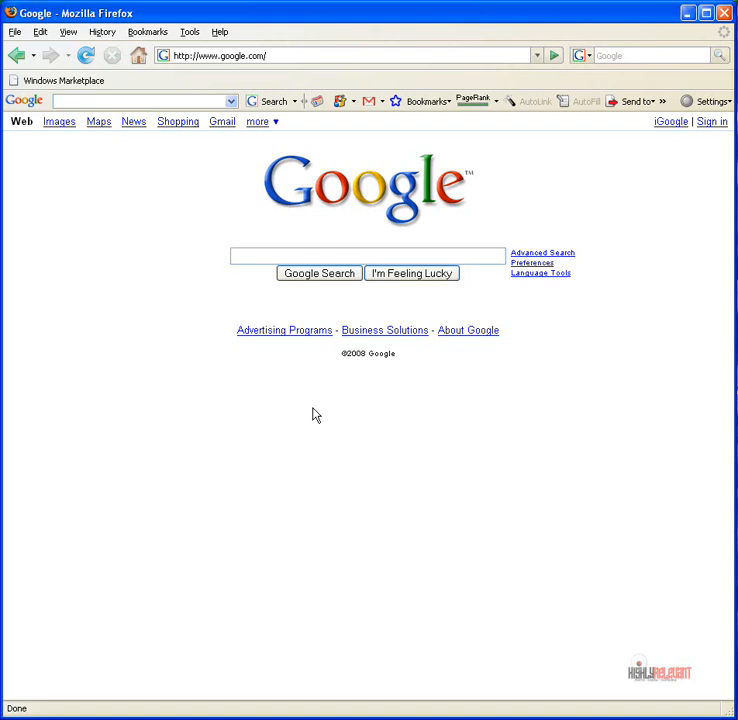
pyautogui.click(367, 256)
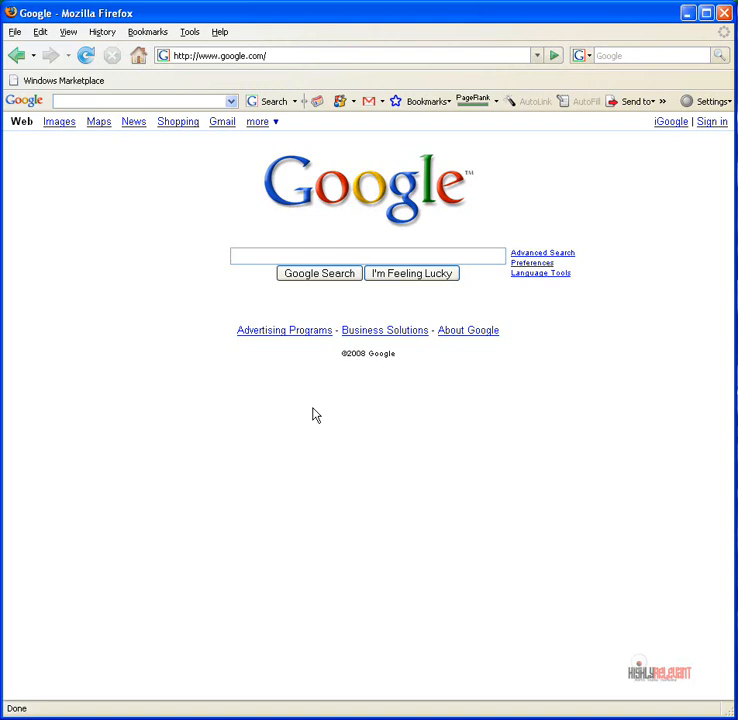
pyautogui.click(367, 256)
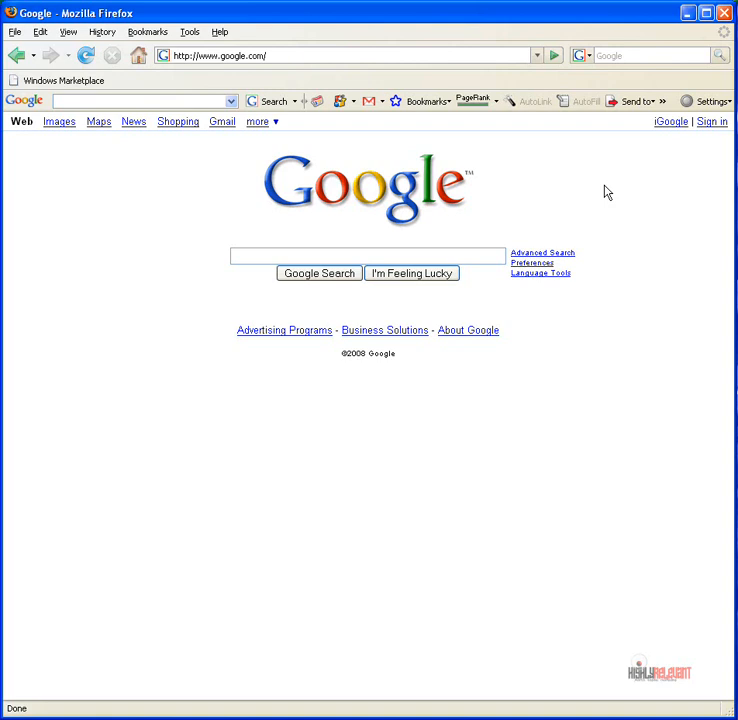
pyautogui.moveTo(478, 108)
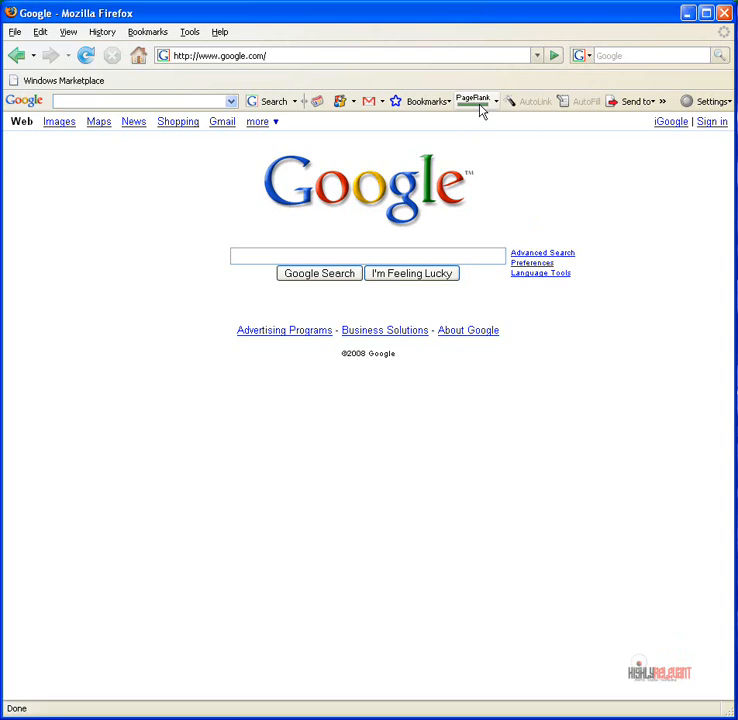
pyautogui.moveTo(476, 105)
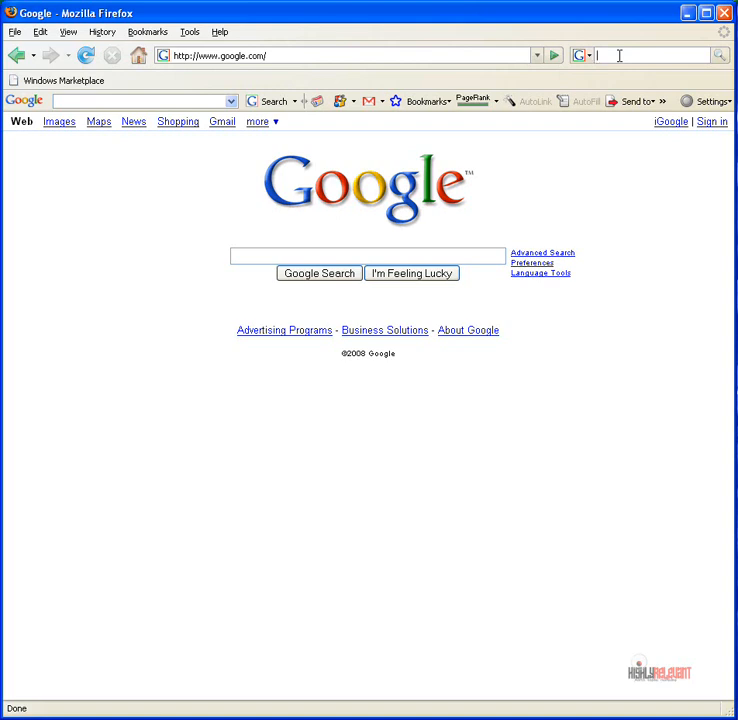
pyautogui.write('save marriage')
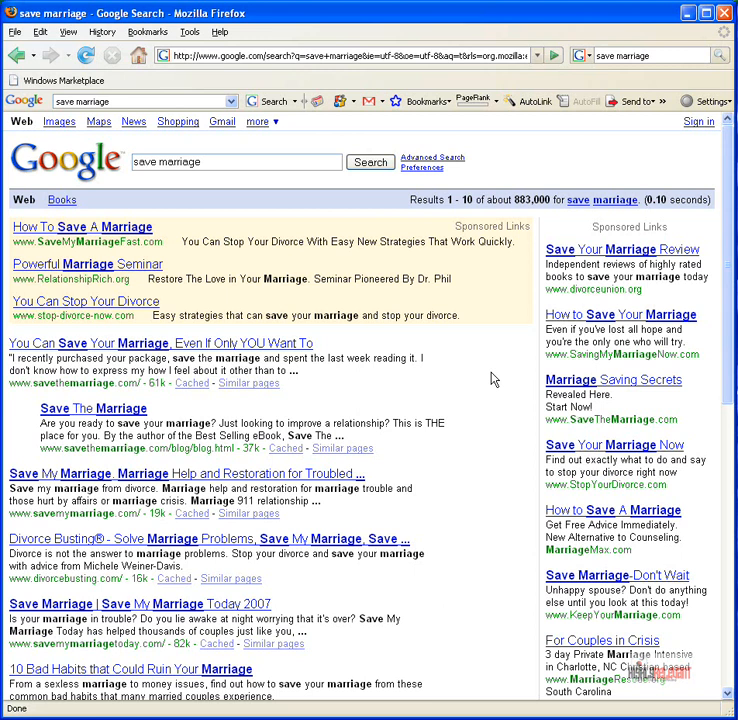
pyautogui.scroll(-3)
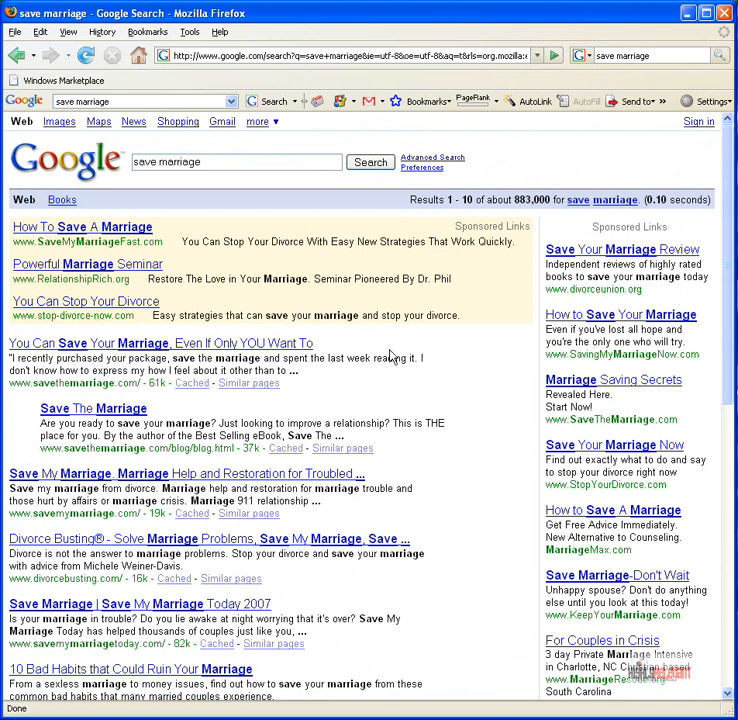
pyautogui.scroll(-3)
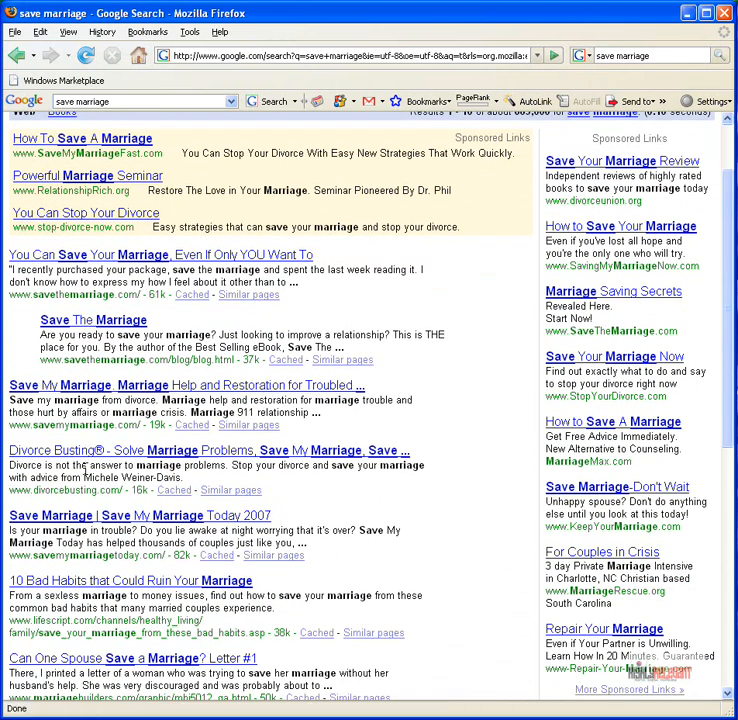
pyautogui.scroll(-3)
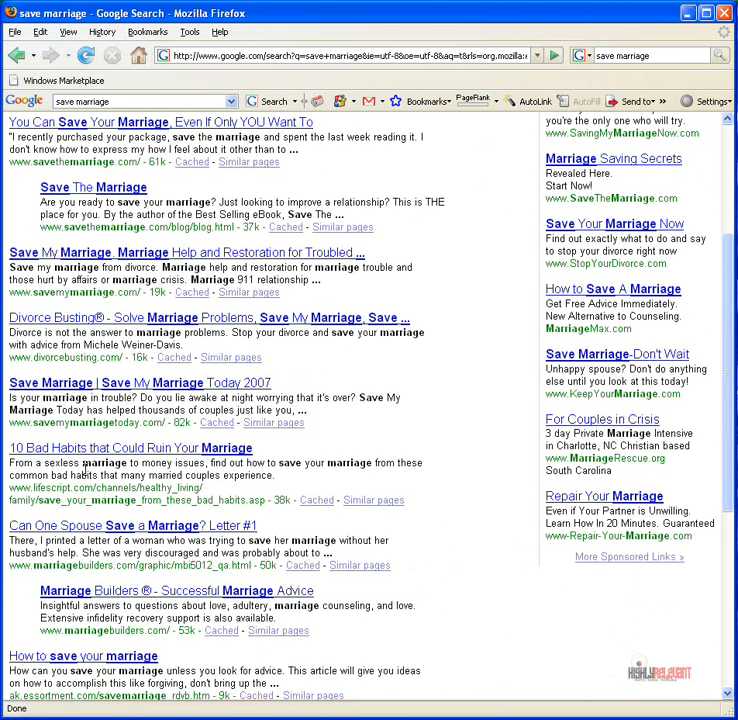
pyautogui.scroll(-3)
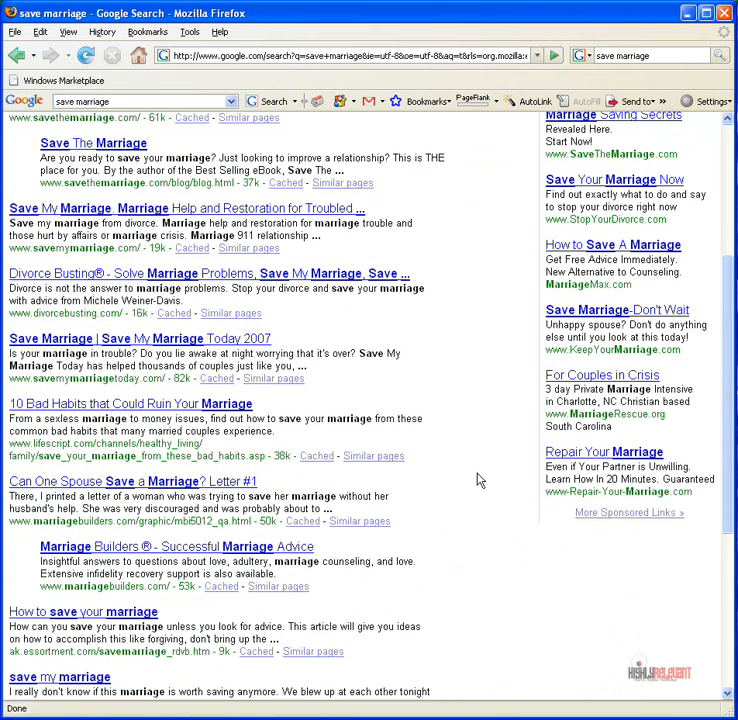
pyautogui.scroll(-3)
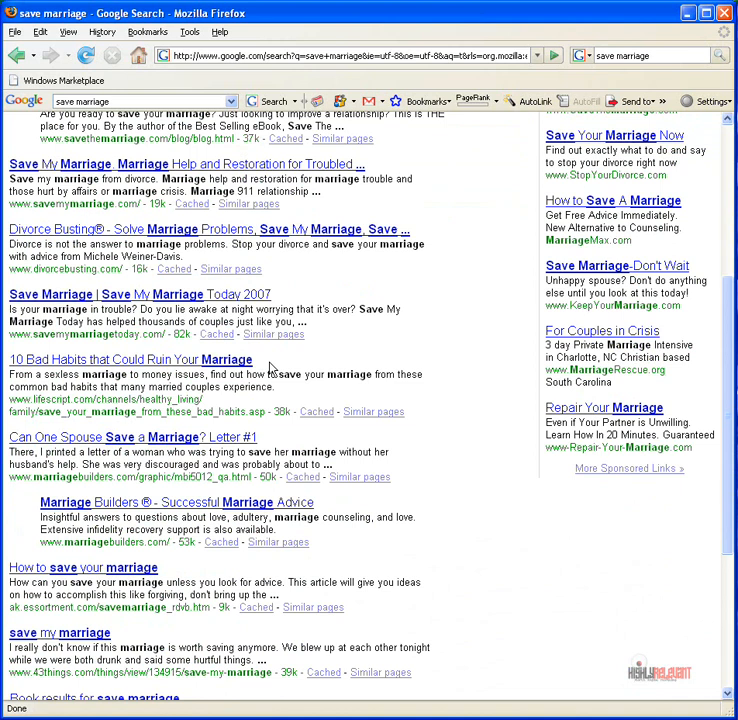
pyautogui.moveTo(107, 369)
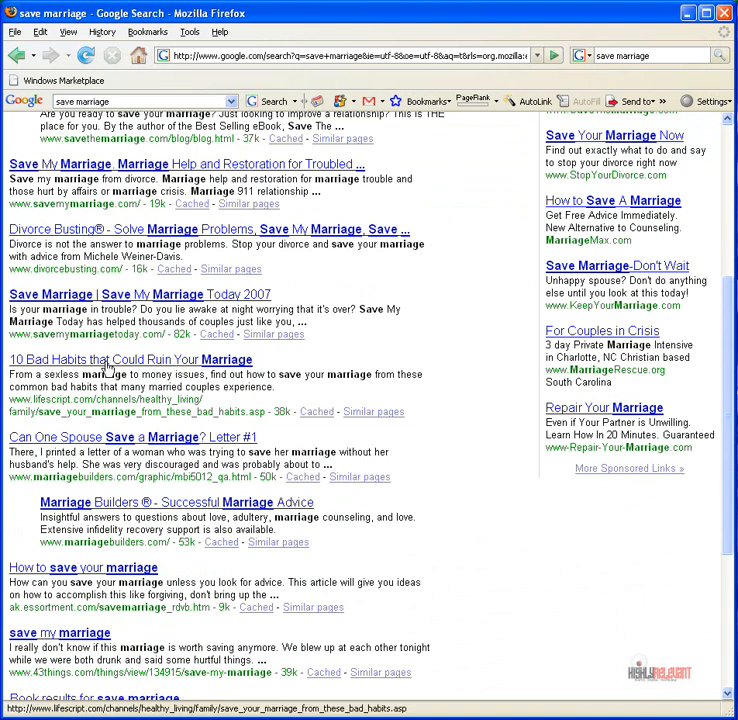
pyautogui.rightClick(131, 359)
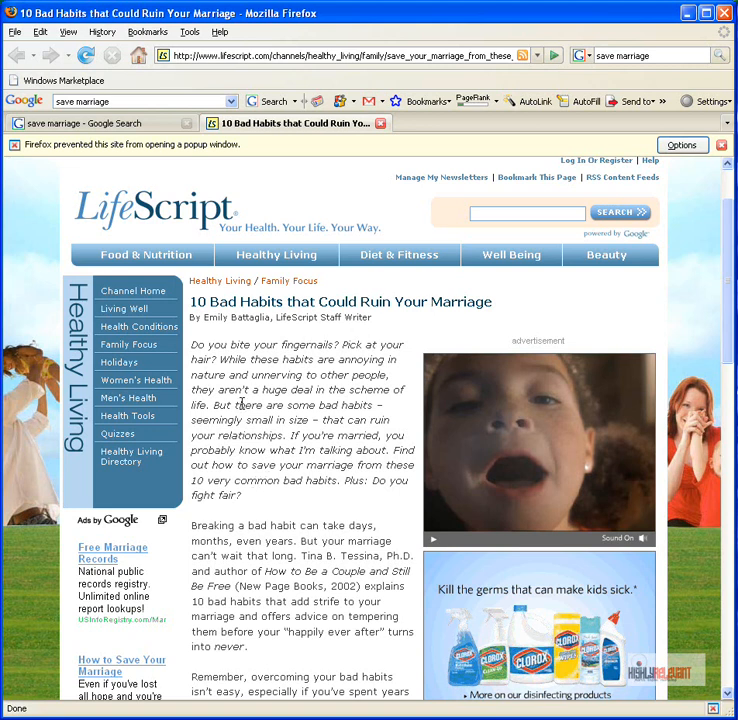
# Step: Finish the LifeScript article, then return to the 'save marriage' results tab and scroll further
pyautogui.scroll(-3)
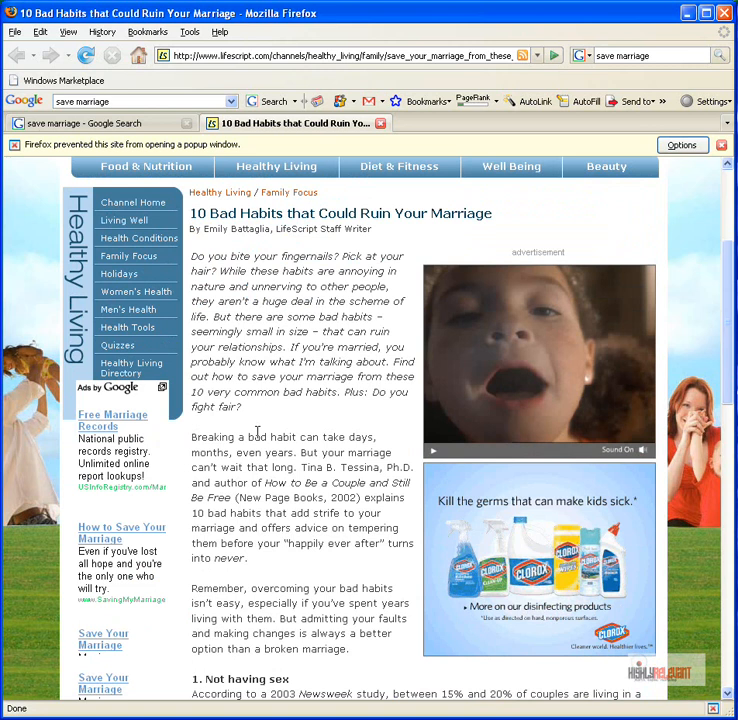
pyautogui.scroll(-3)
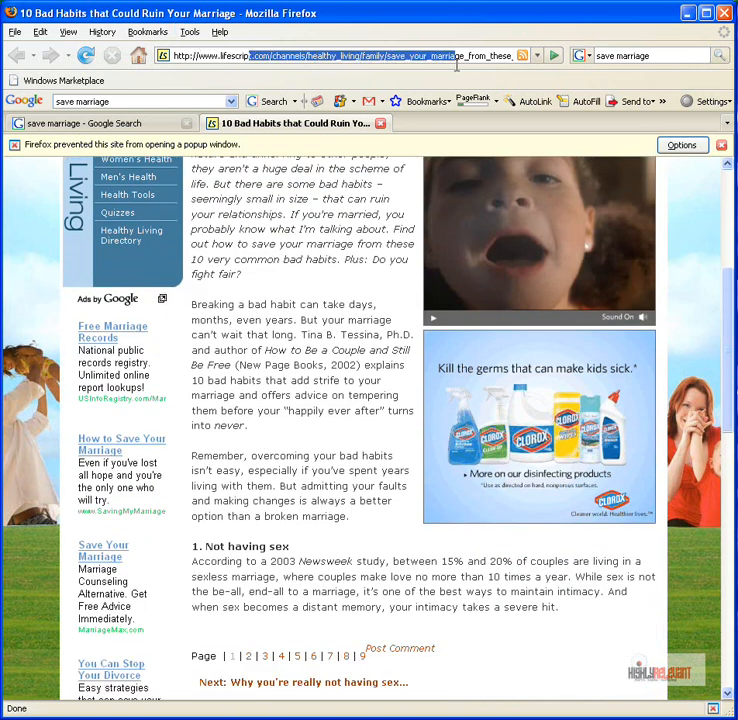
pyautogui.scroll(-3)
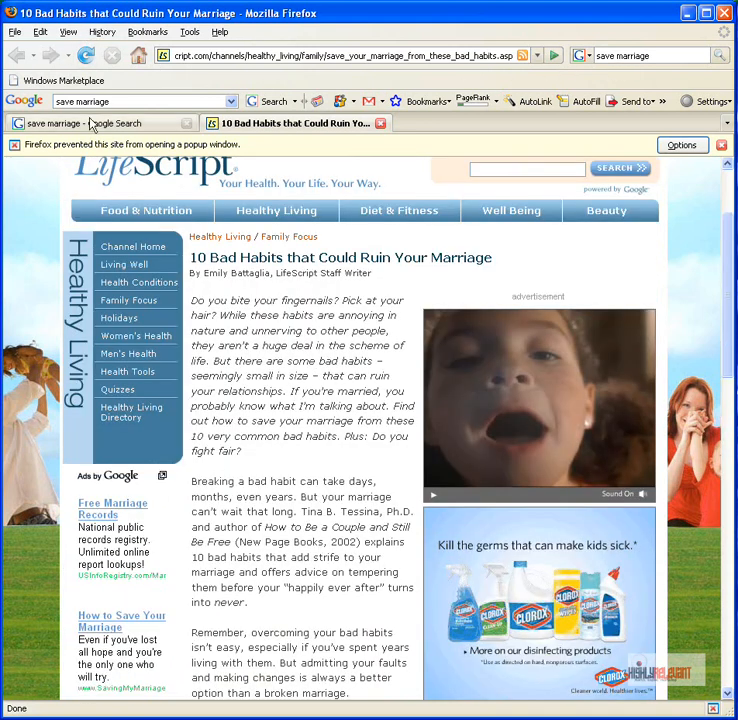
pyautogui.click(90, 123)
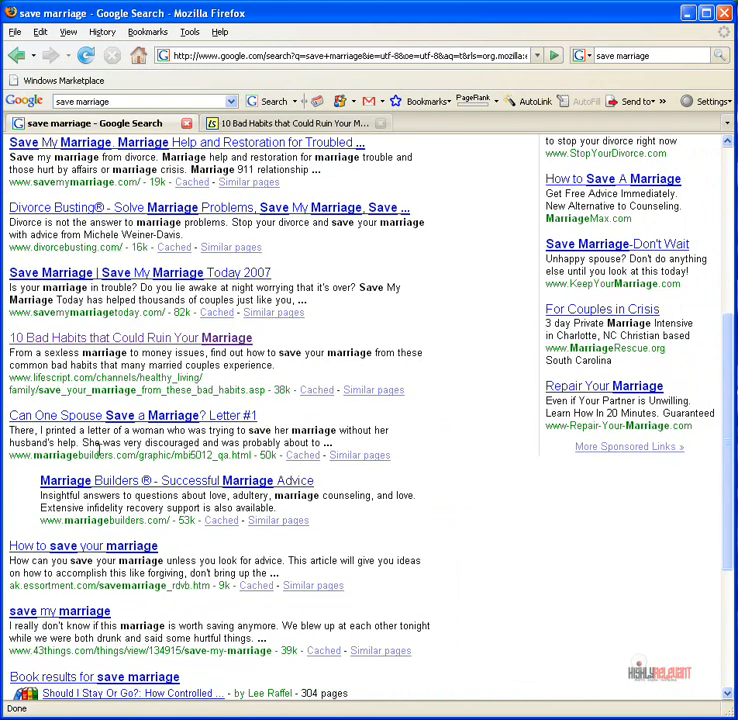
pyautogui.scroll(-3)
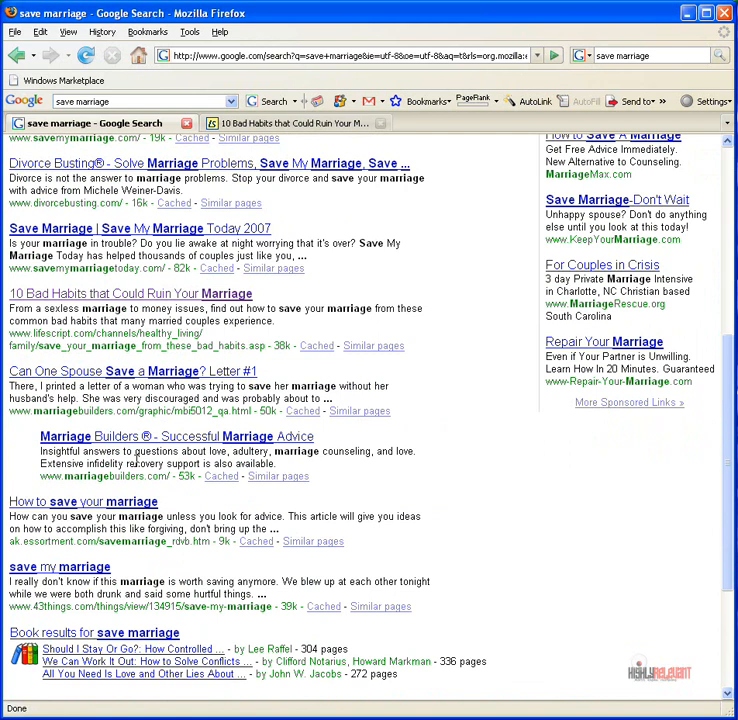
pyautogui.scroll(-3)
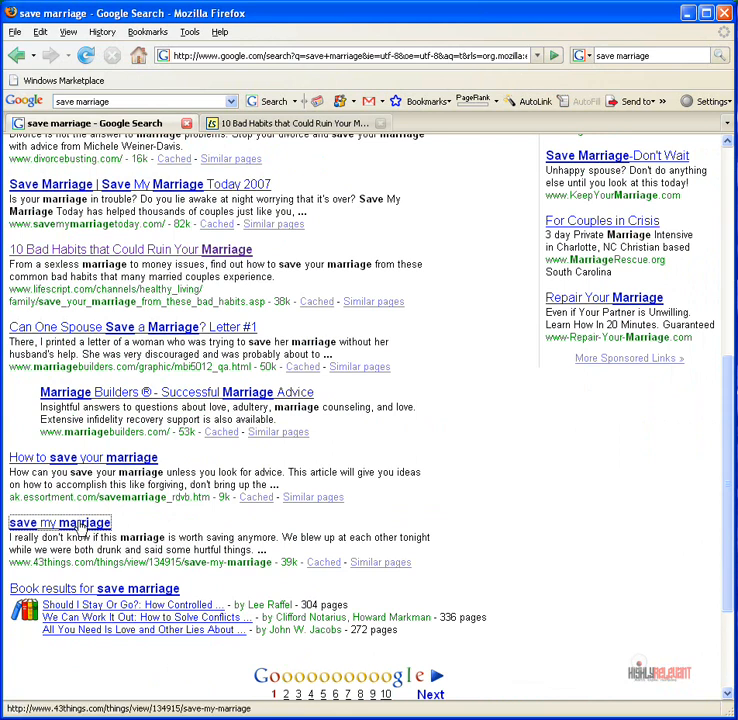
# Step: Open the 43 Things 'save my marriage' result and scroll through its people and entries
pyautogui.click(59, 522)
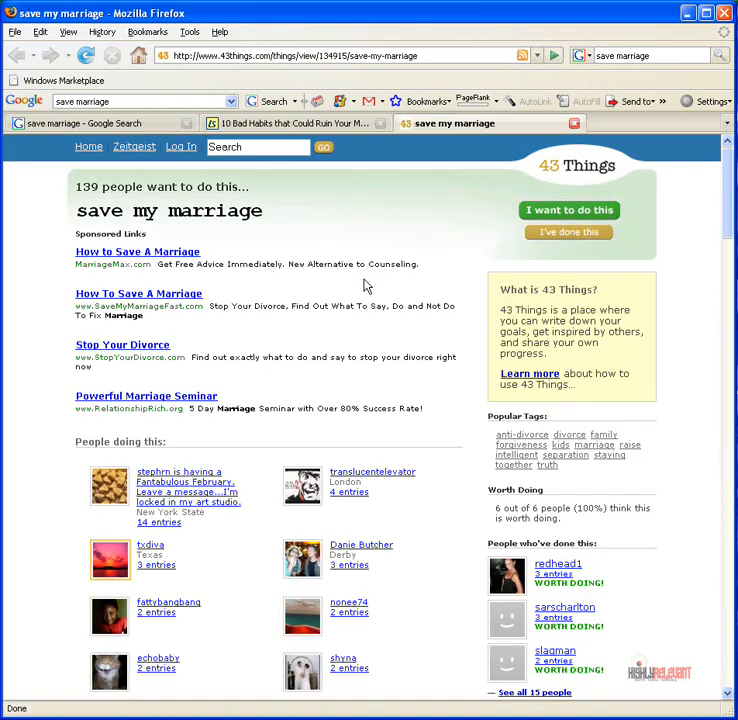
pyautogui.scroll(-3)
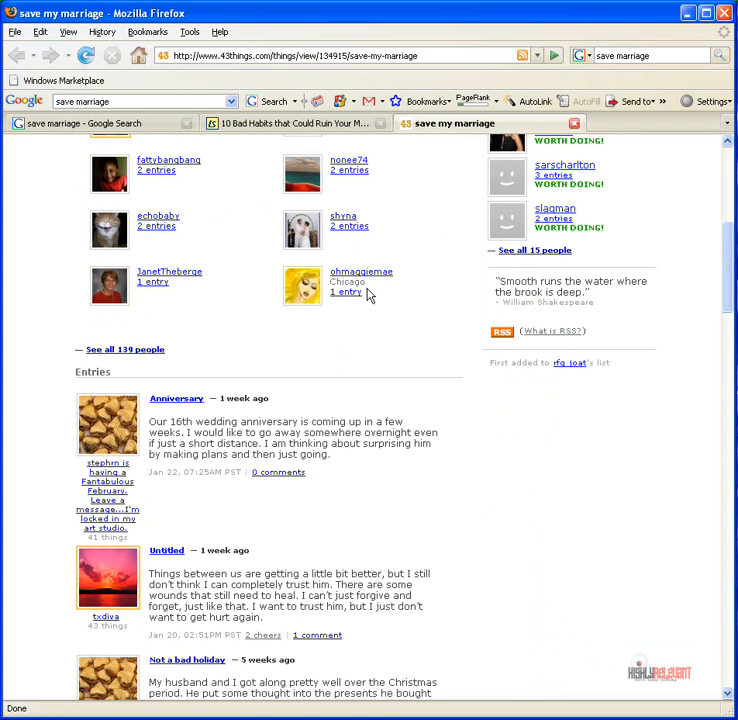
pyautogui.scroll(-3)
pyautogui.write('del.icio.us/')
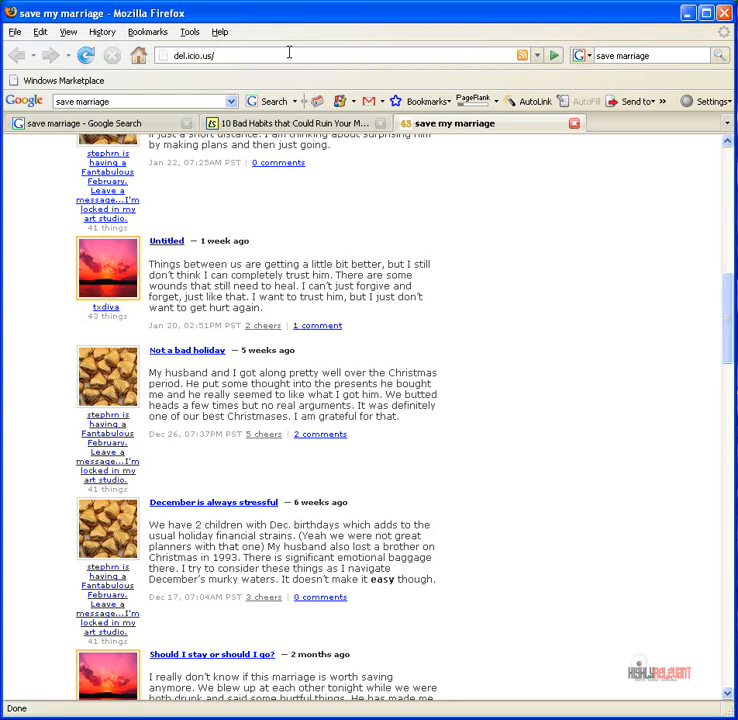
# Step: Load rexflay's del.icio.us bookmarks page from the address bar
pyautogui.write('rexlf')
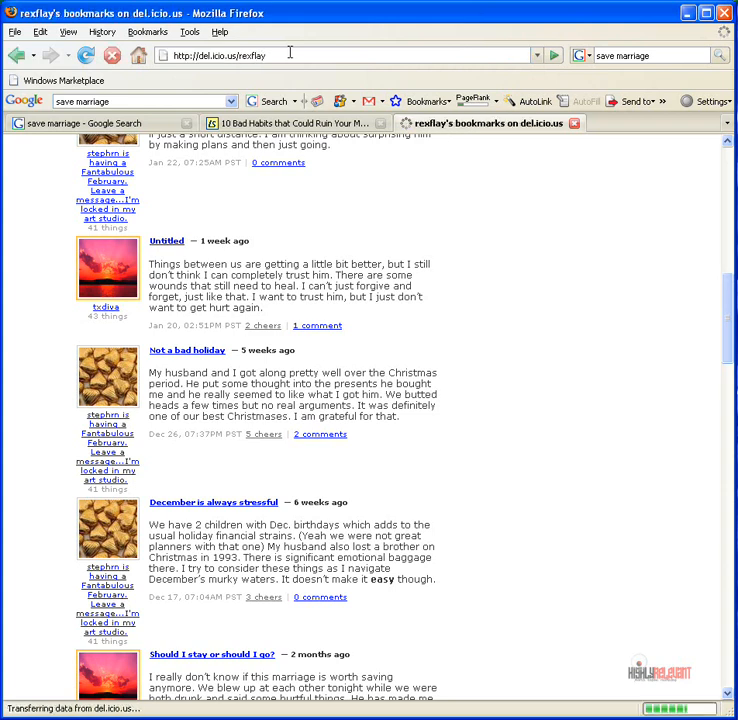
pyautogui.moveTo(340, 125)
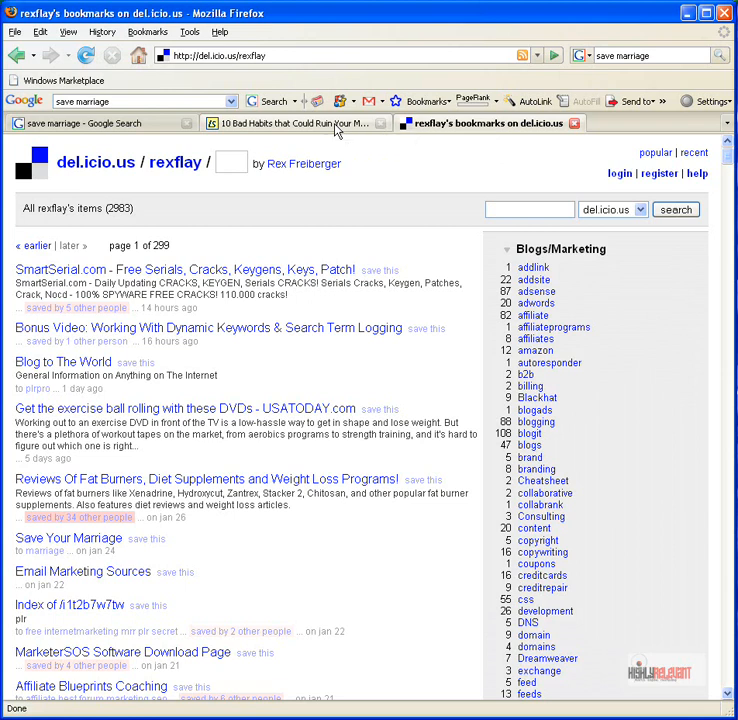
pyautogui.moveTo(448, 208)
pyautogui.write('tag')
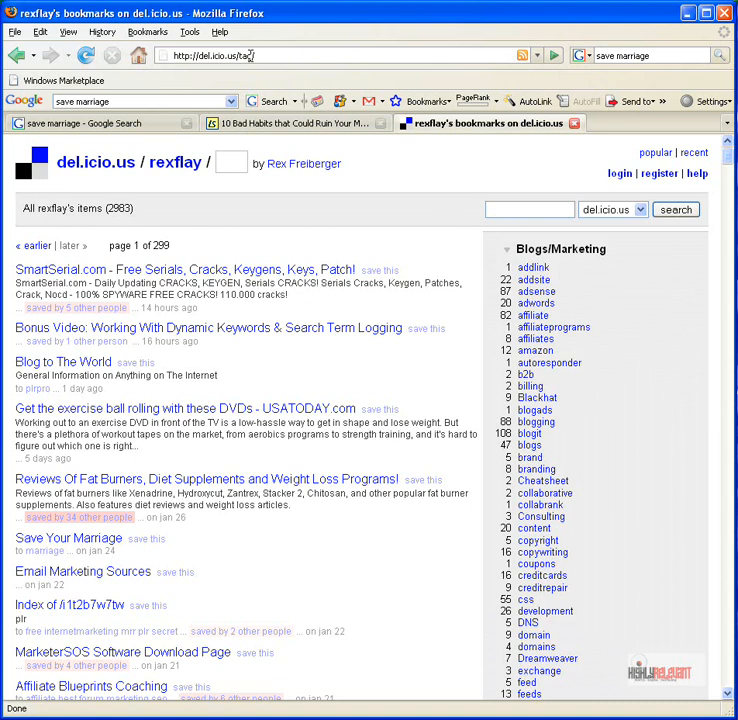
# Step: Load del.icio.us/tag/marriage and follow its 'popular' link
pyautogui.write('marriage')
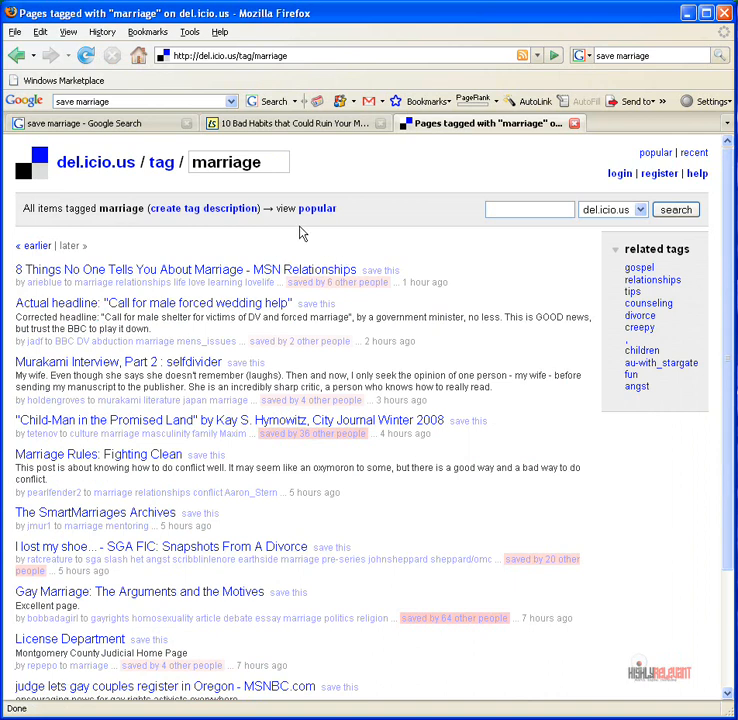
pyautogui.click(317, 208)
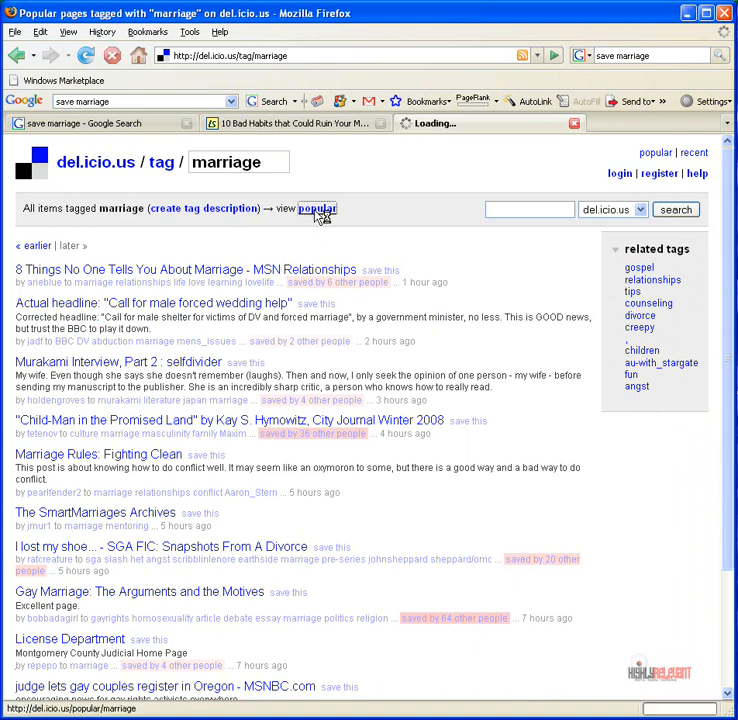
# Step: Open the popular marriage-tagged bookmarks, headed by '11 Don't-Tell-the-Wife Secrets', and scroll the list
pyautogui.click(317, 208)
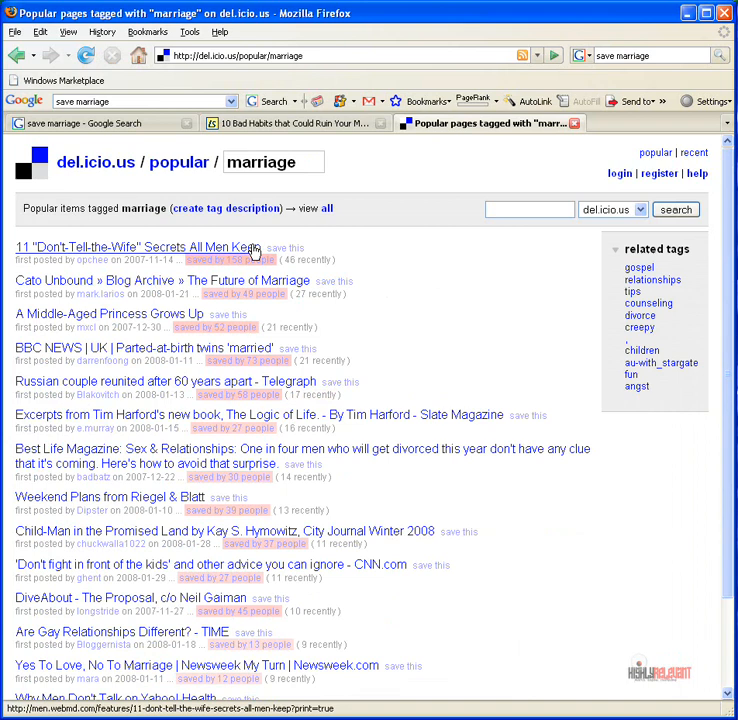
pyautogui.scroll(-3)
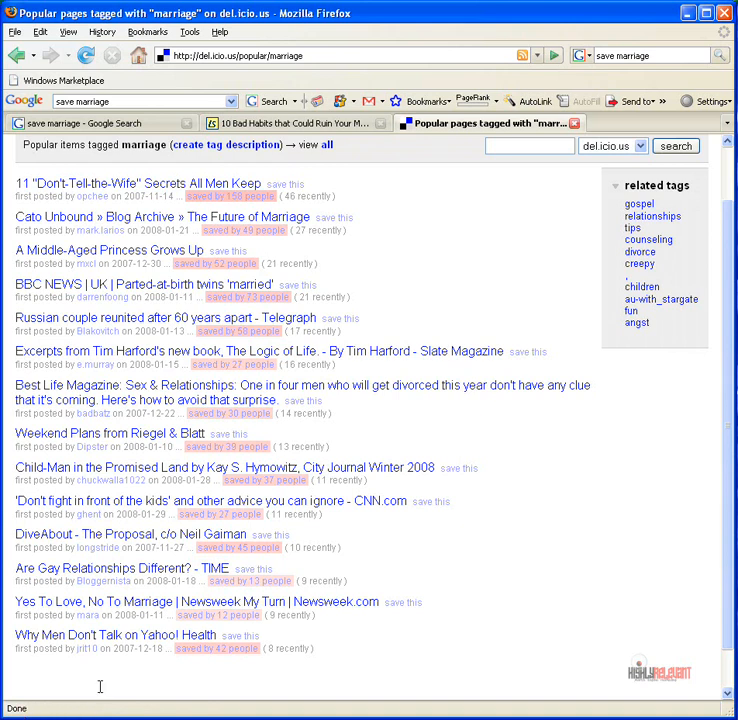
pyautogui.moveTo(243, 184)
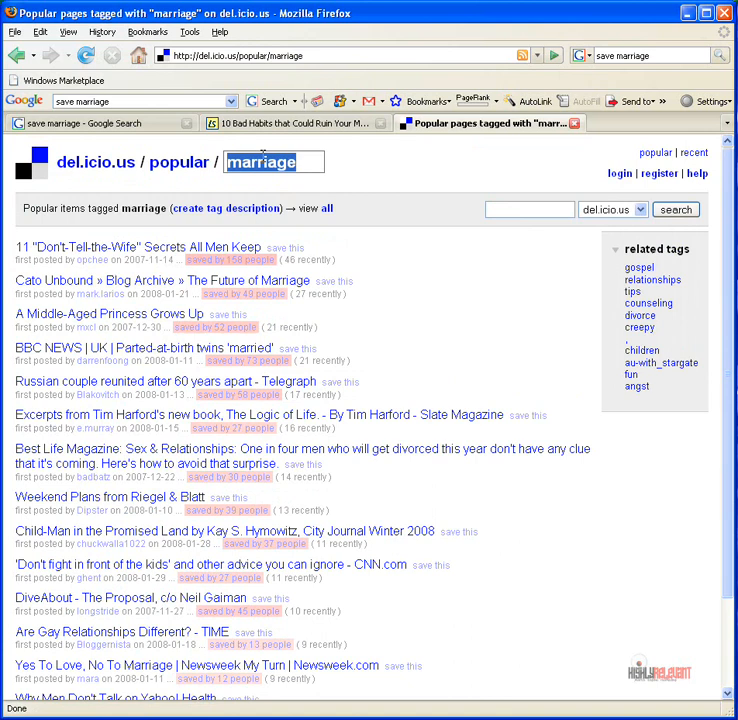
pyautogui.moveTo(225, 536)
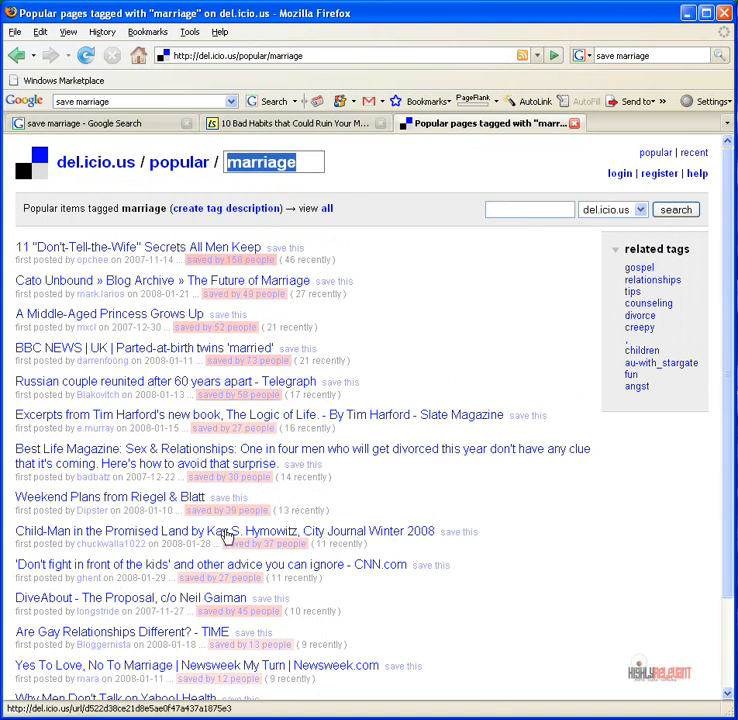